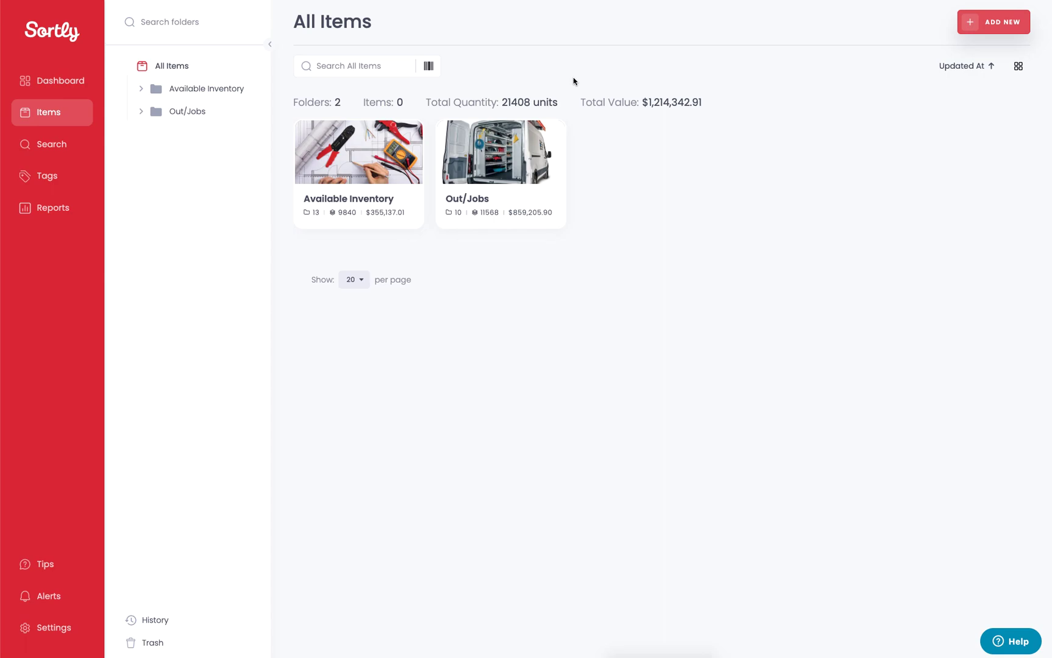
mouse_move(447, 86)
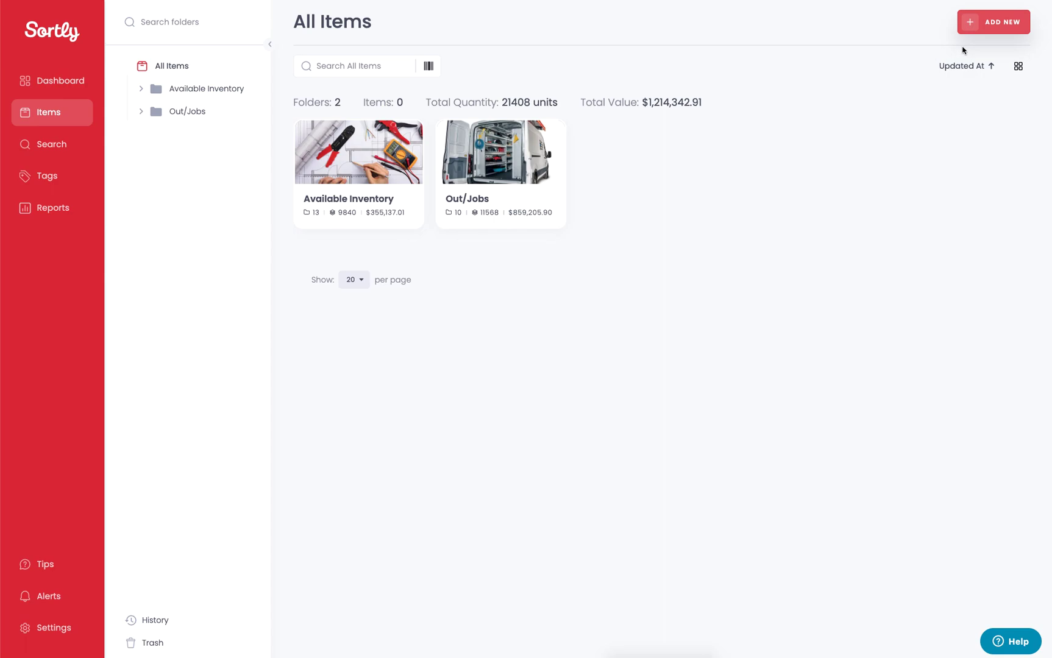
Add a new item named Shirt with quantity 2 and Min Level 5
click(993, 21)
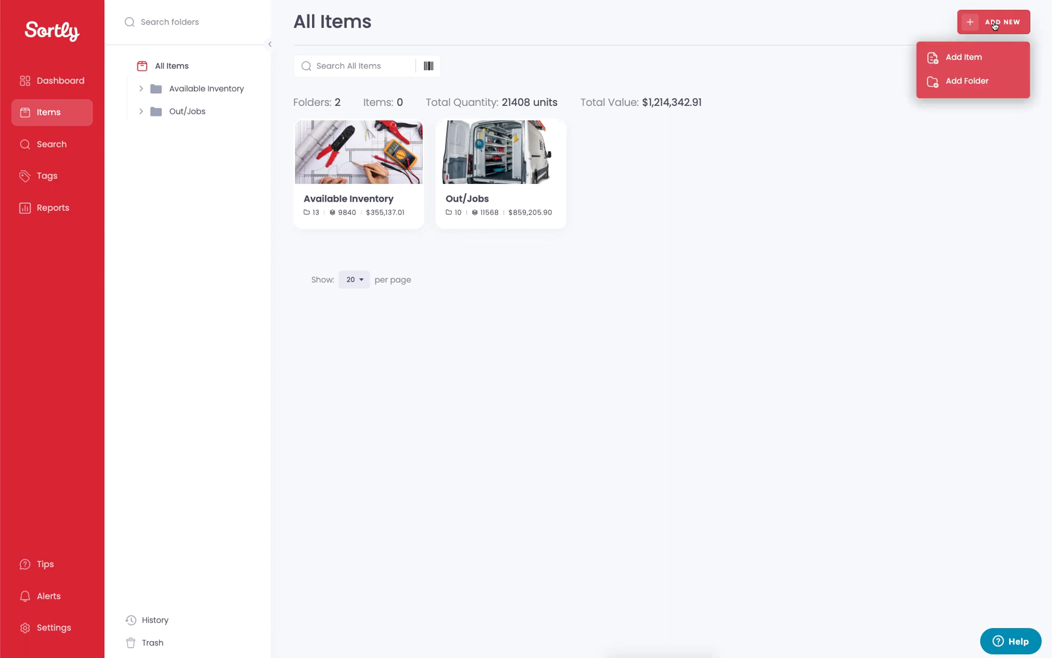
click(963, 57)
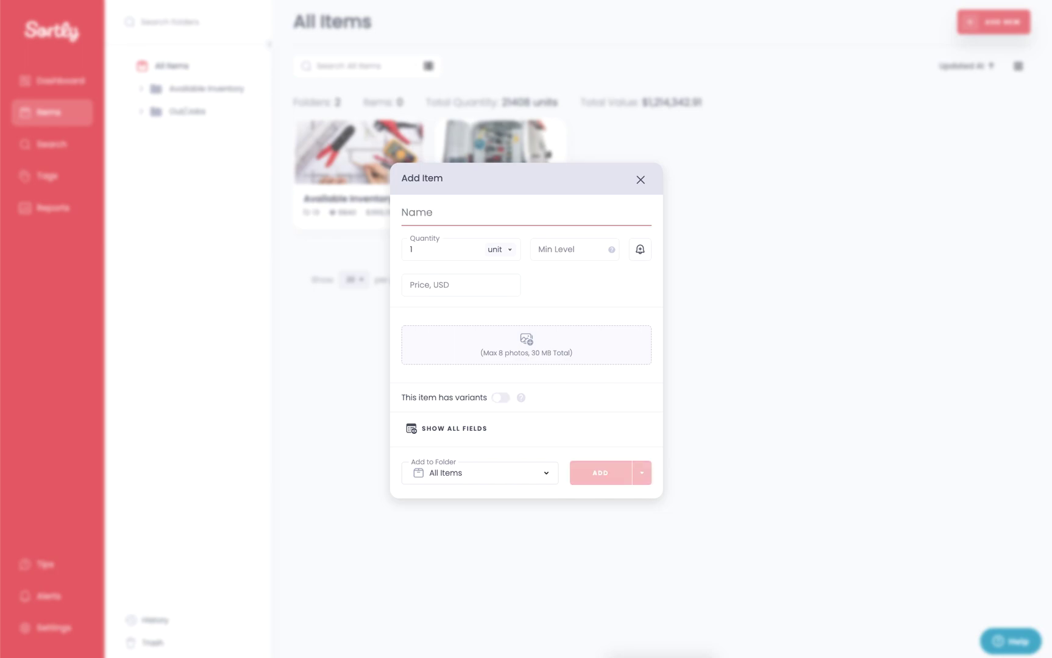
text(Shirt)
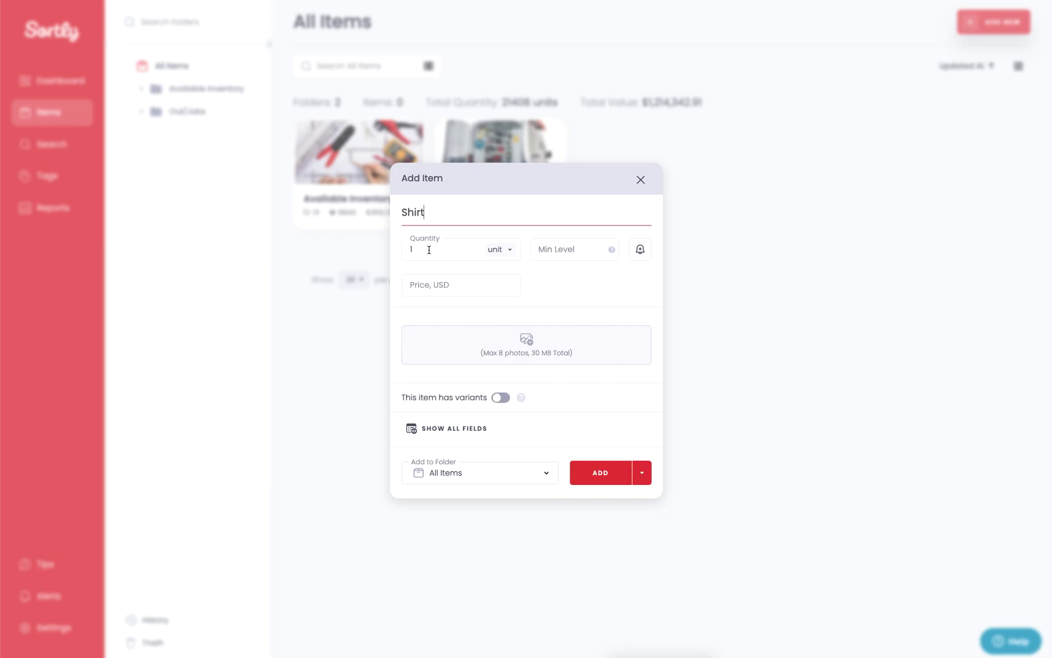
text(2)
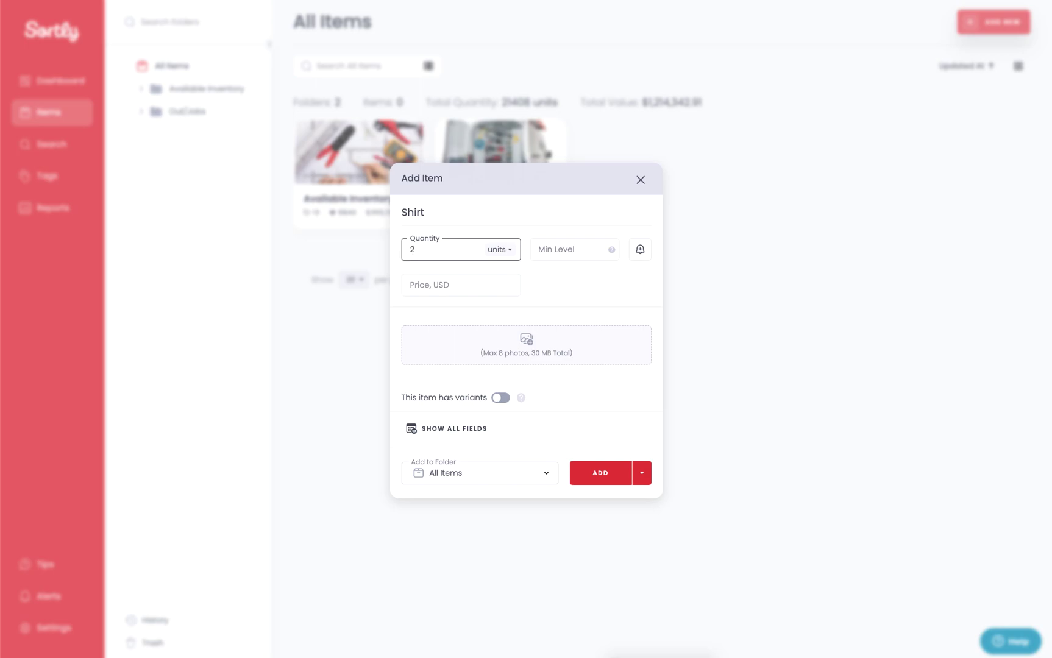
text(5)
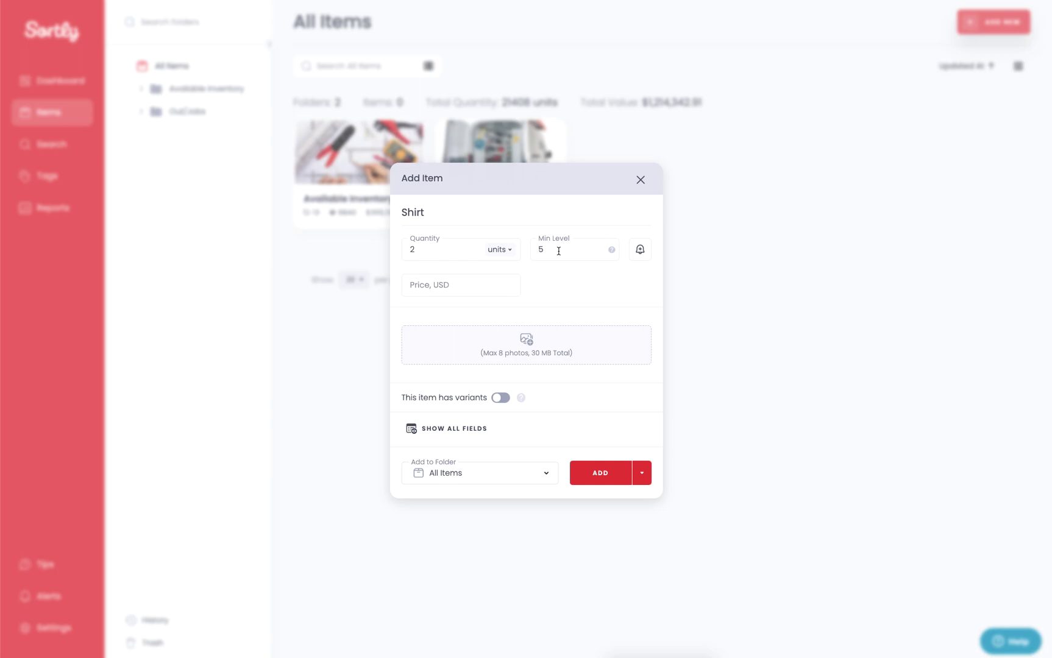
mouse_move(555, 253)
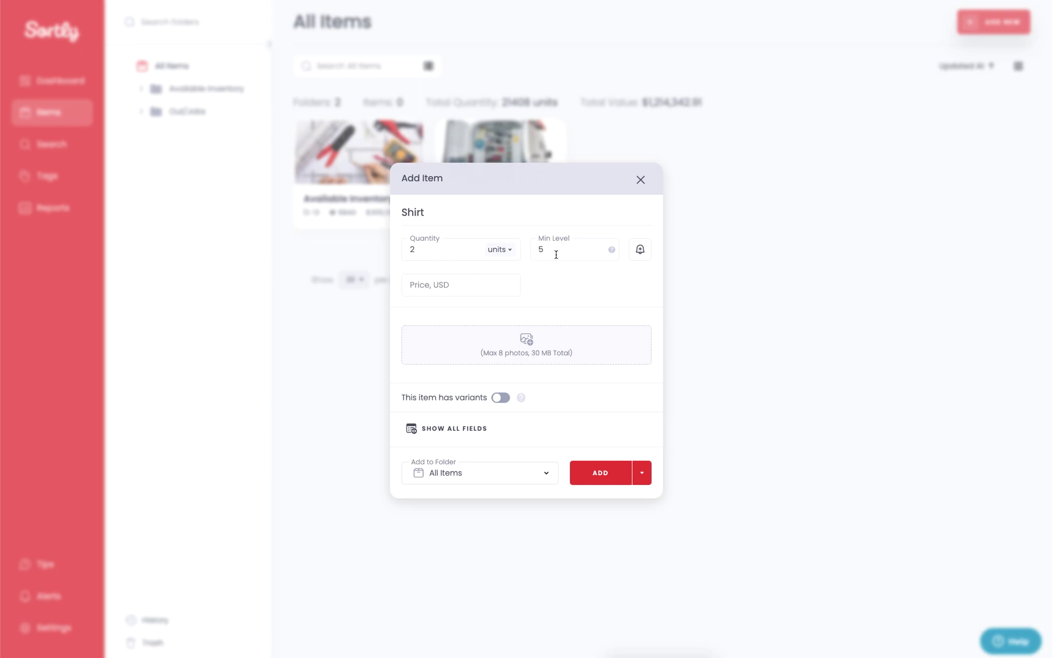
mouse_move(556, 255)
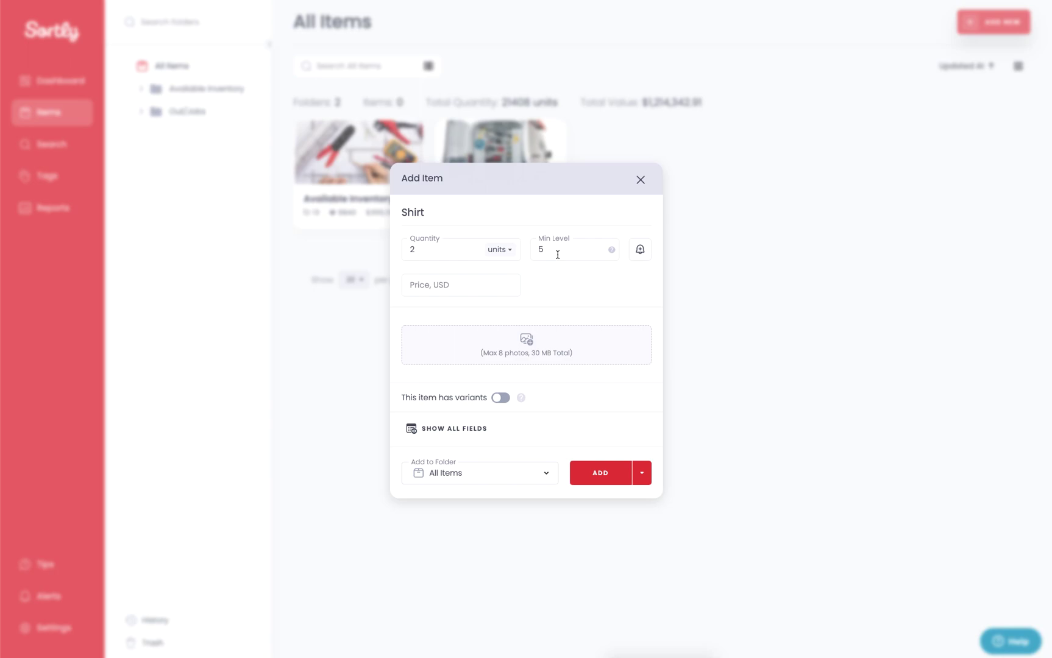
mouse_move(598, 450)
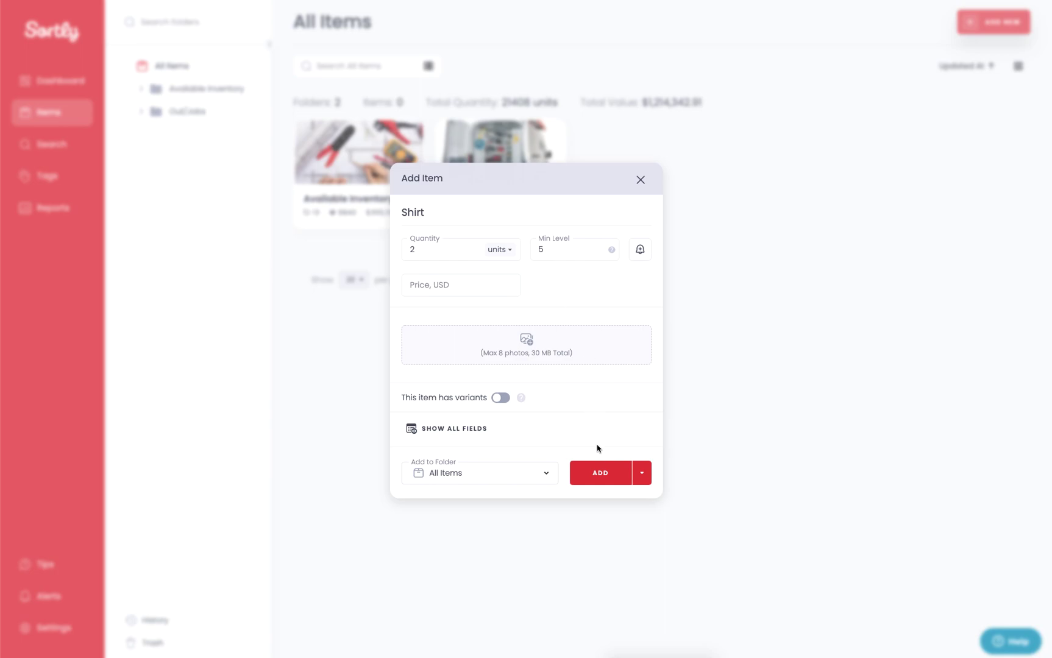
click(599, 474)
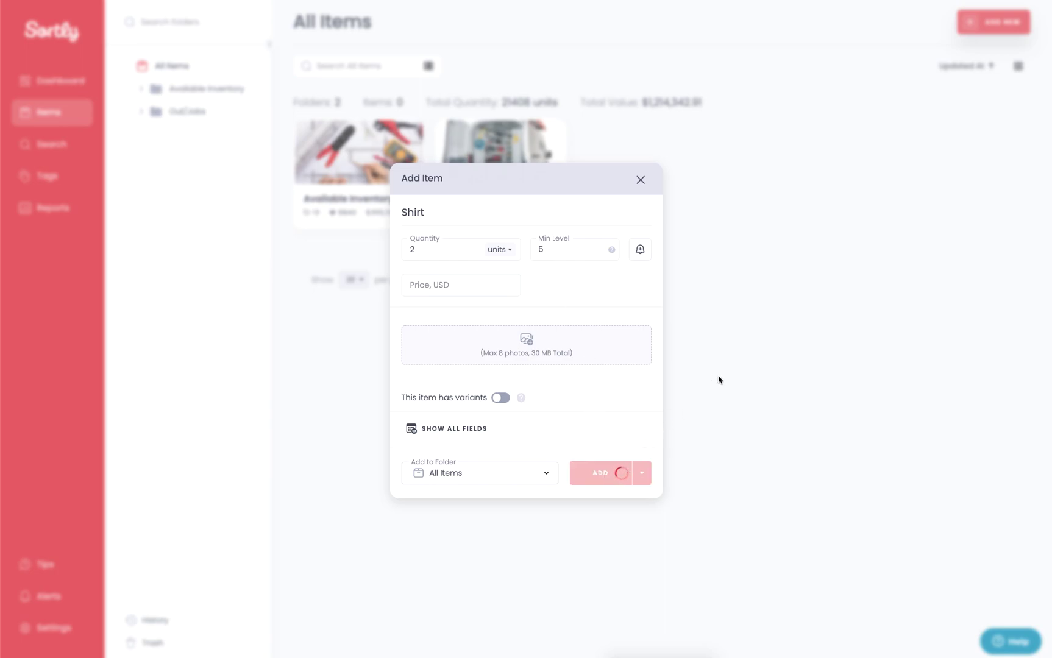
click(600, 472)
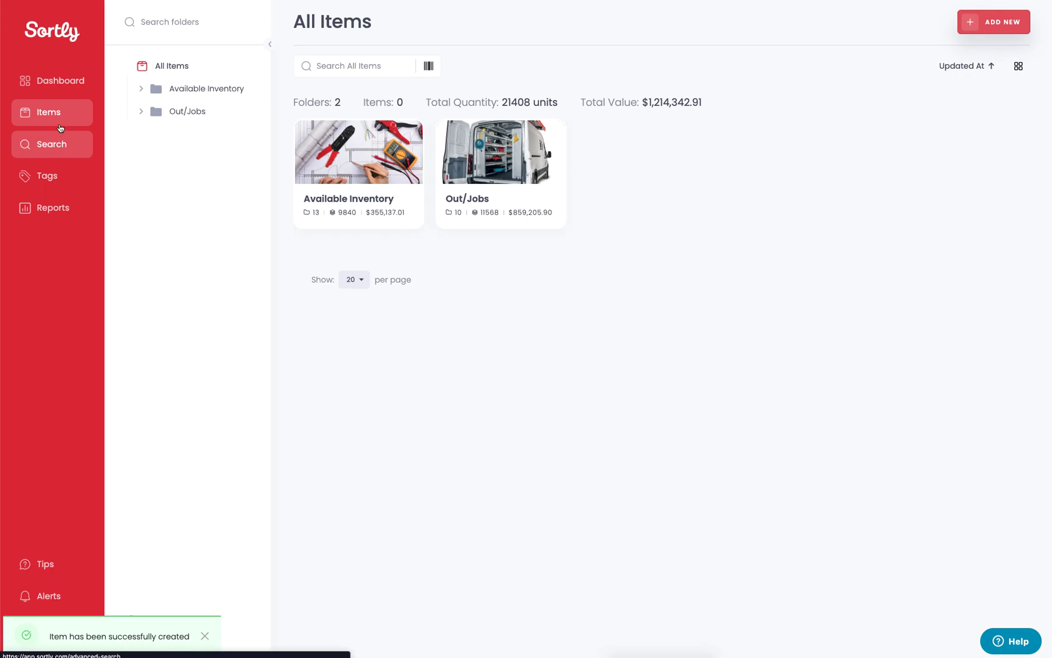
Go to Reports and bring up the Low Stock report listing Shirt at 2 units
click(52, 208)
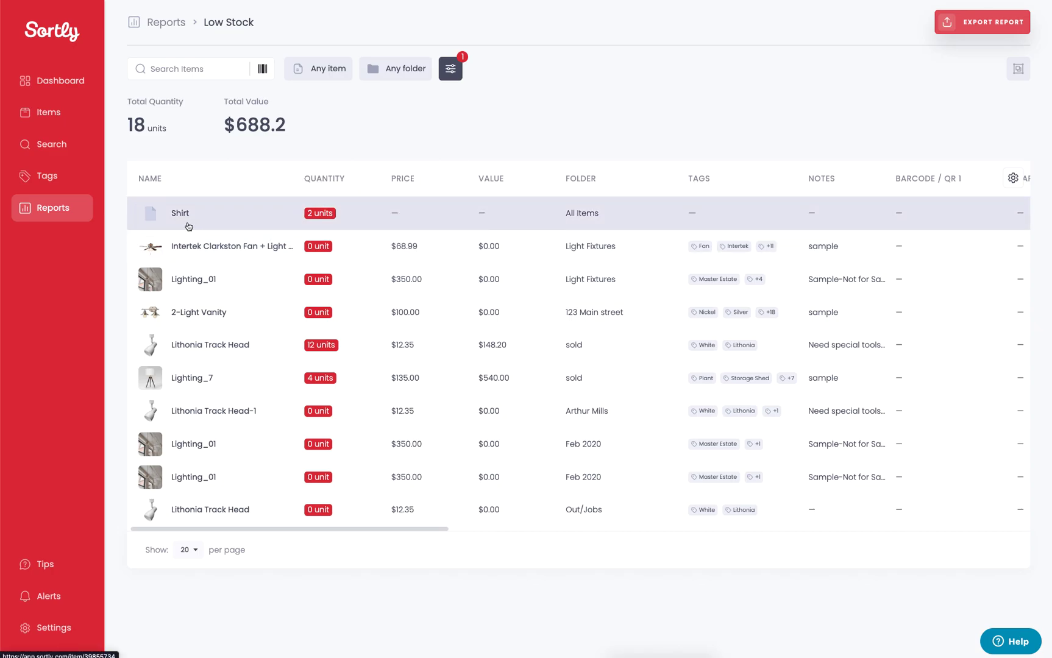
mouse_move(362, 224)
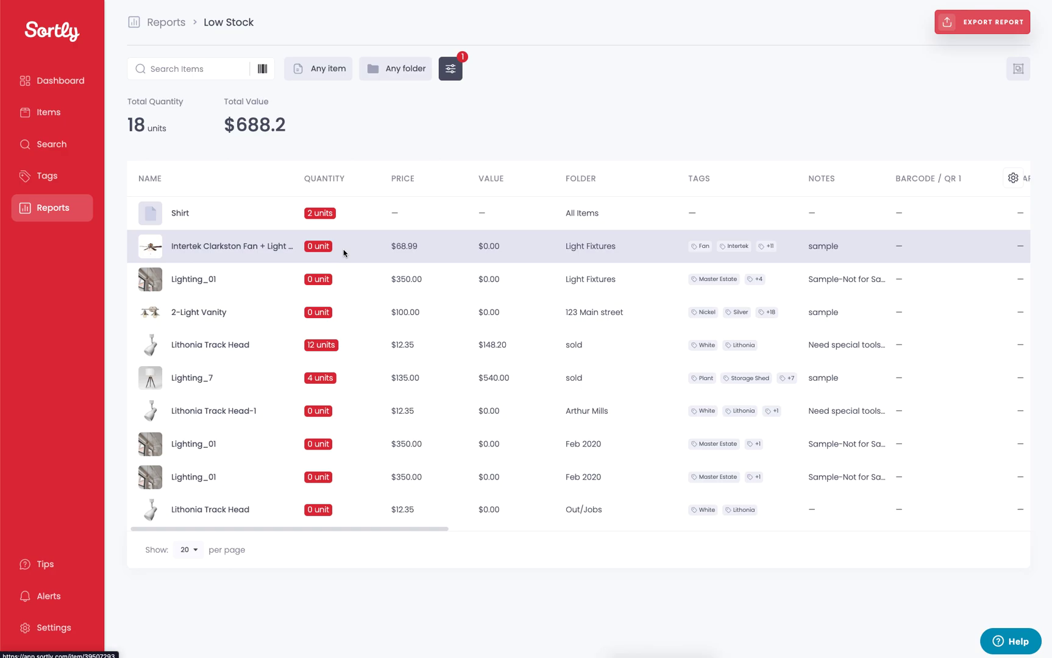
mouse_move(357, 247)
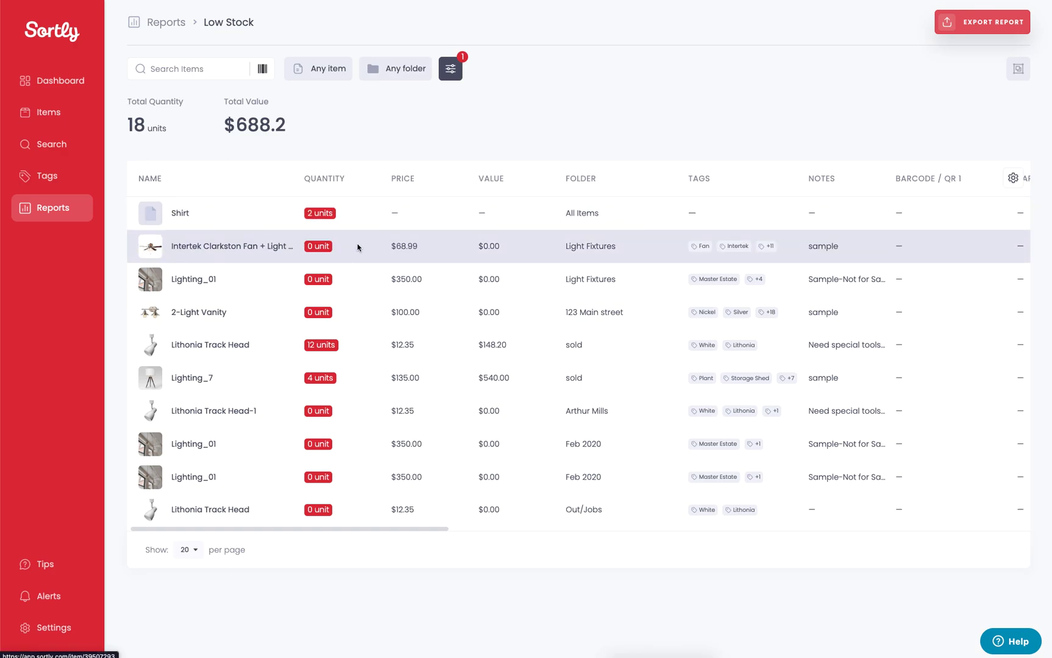
mouse_move(551, 152)
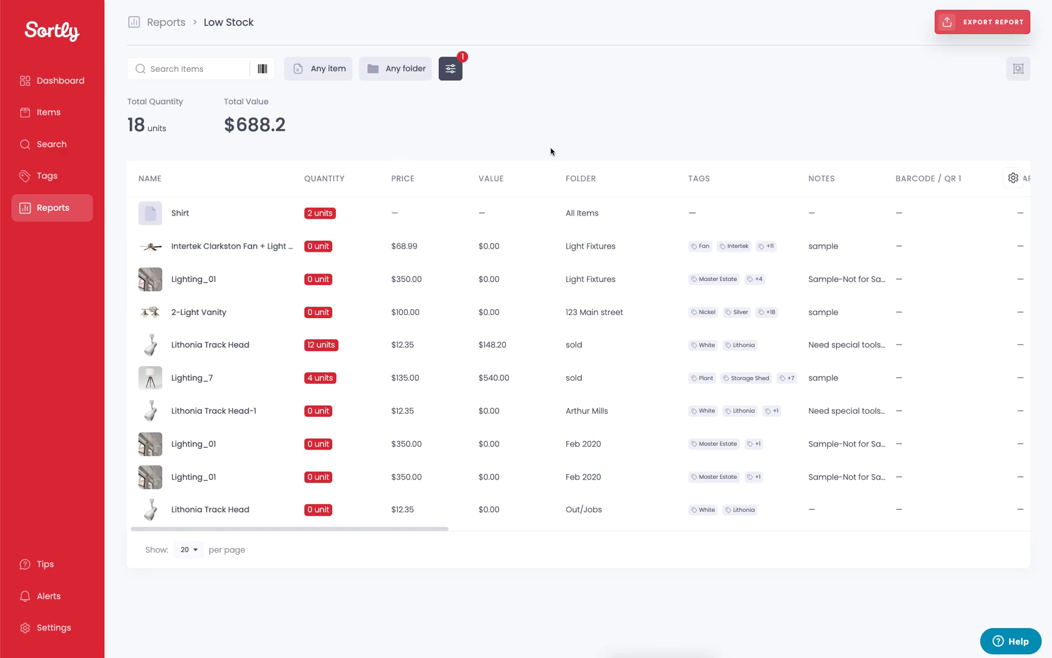
mouse_move(544, 153)
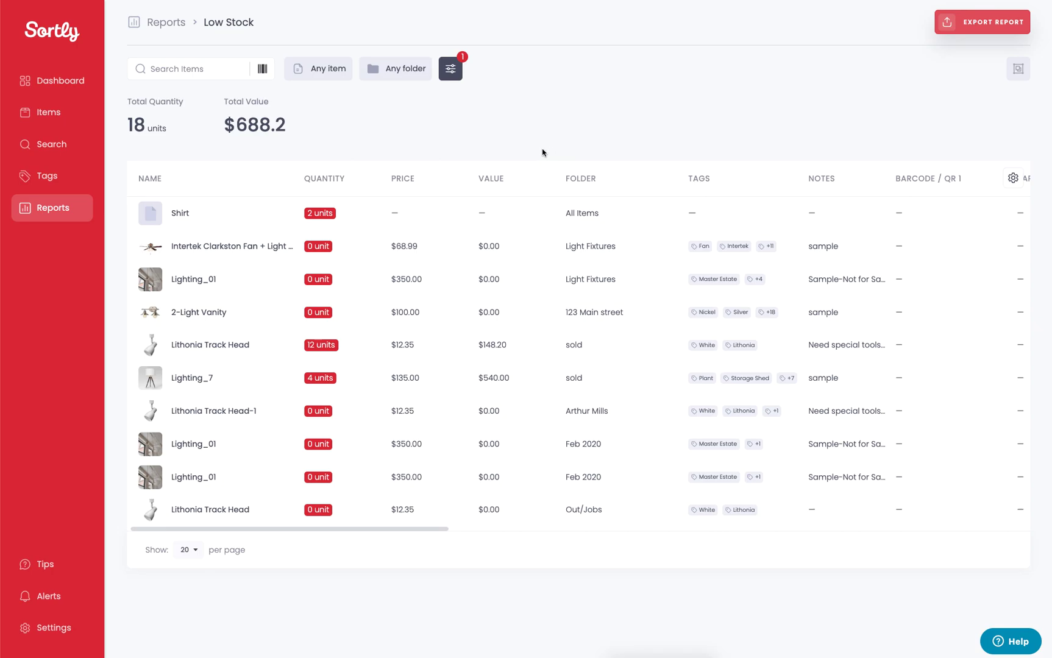
mouse_move(451, 73)
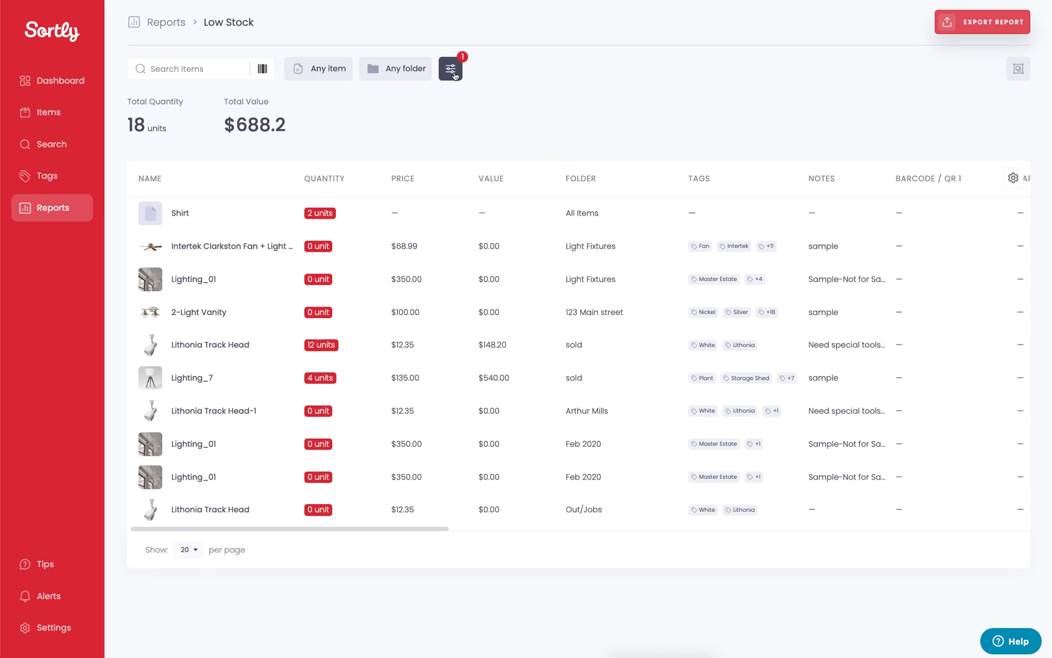
Filter the Low Stock report to exclude the Out/Jobs folder and apply it
click(451, 68)
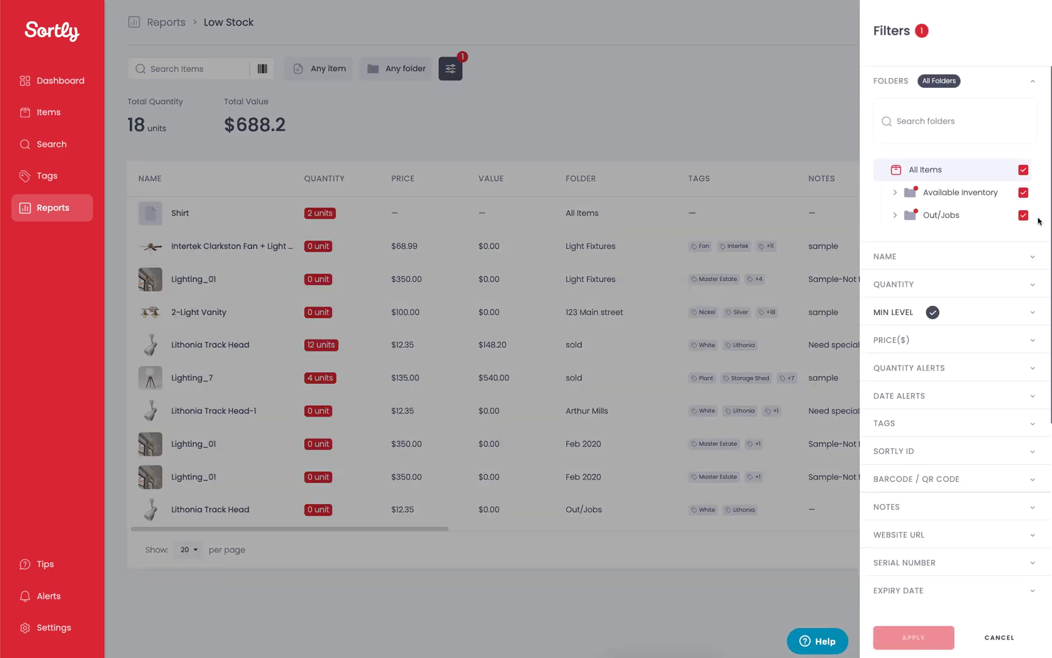
click(1024, 215)
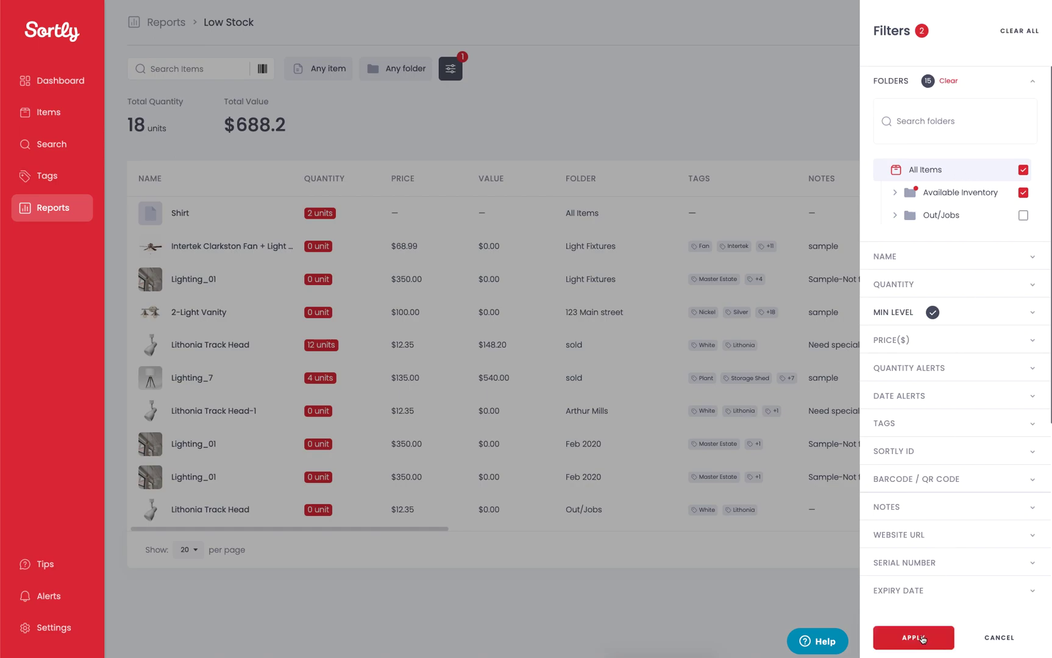
click(913, 638)
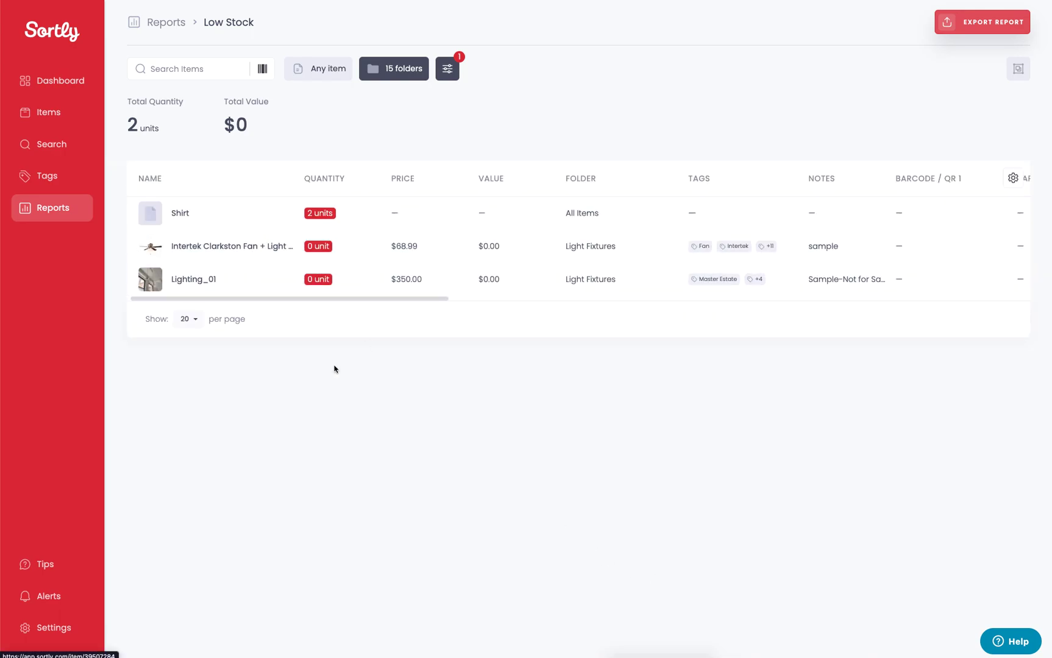
mouse_move(353, 387)
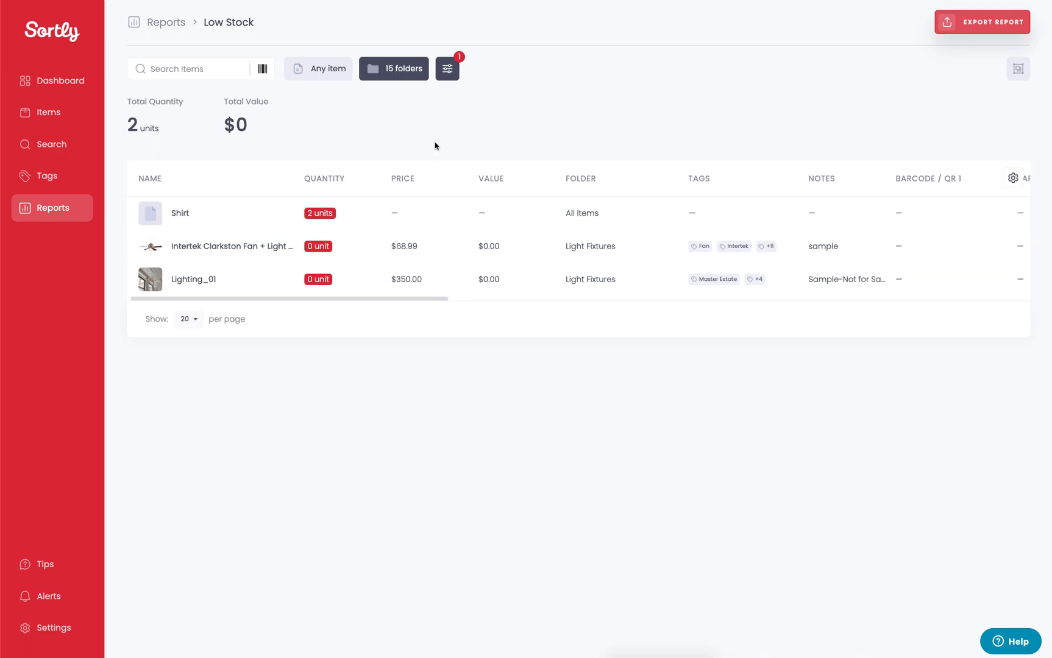
click(446, 68)
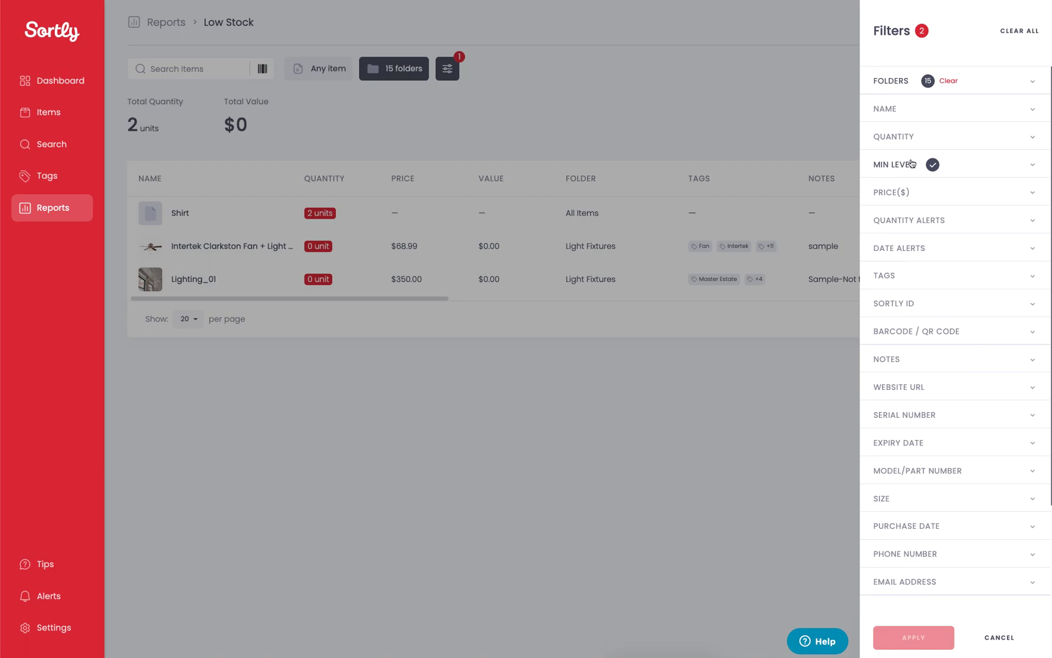
mouse_move(920, 359)
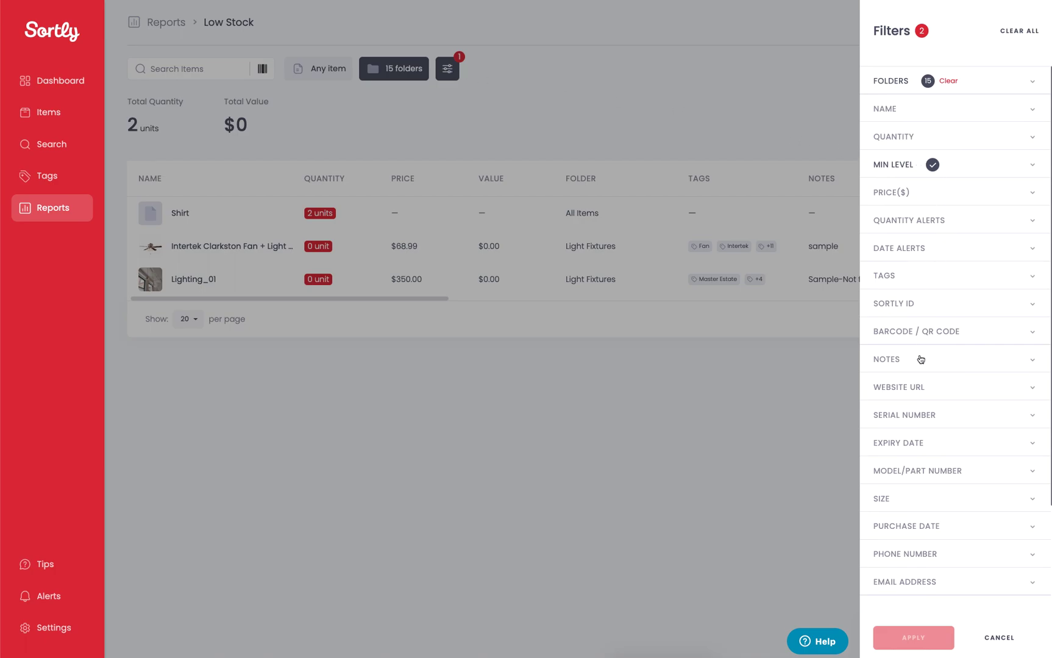
click(999, 643)
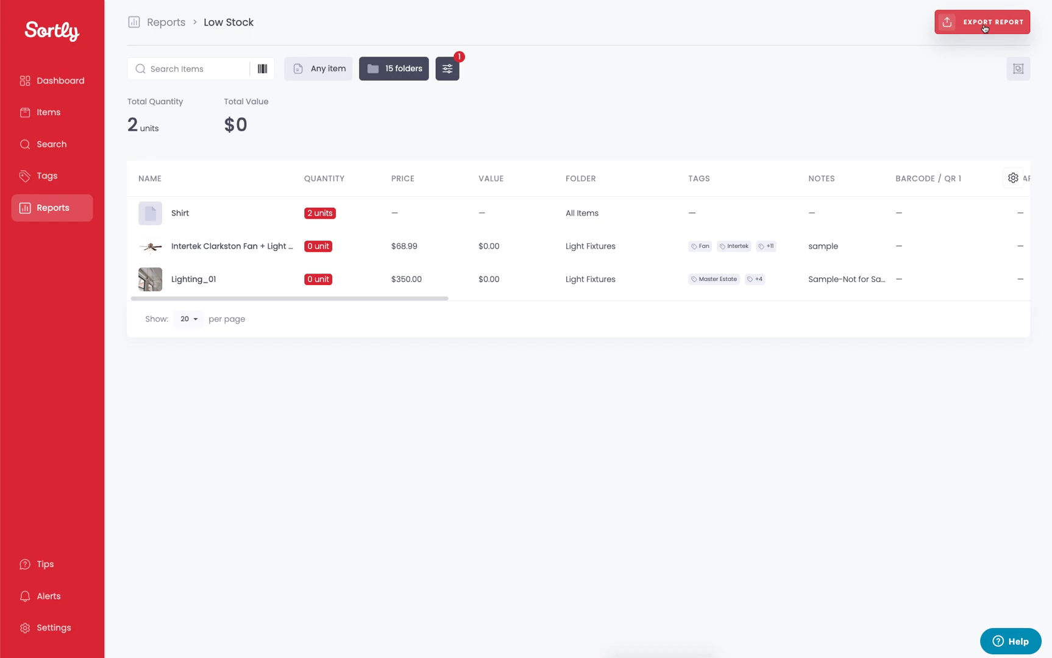
Export the report without Email Address, Checked Out and Warranty Information, with 'Remember these selections' on
click(981, 21)
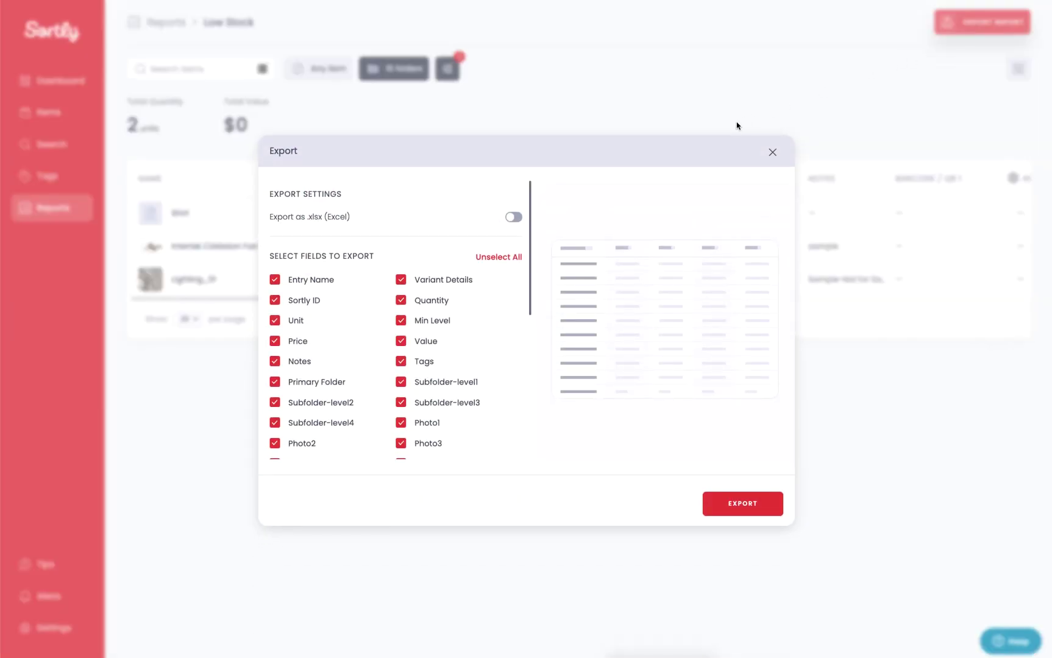
mouse_move(386, 237)
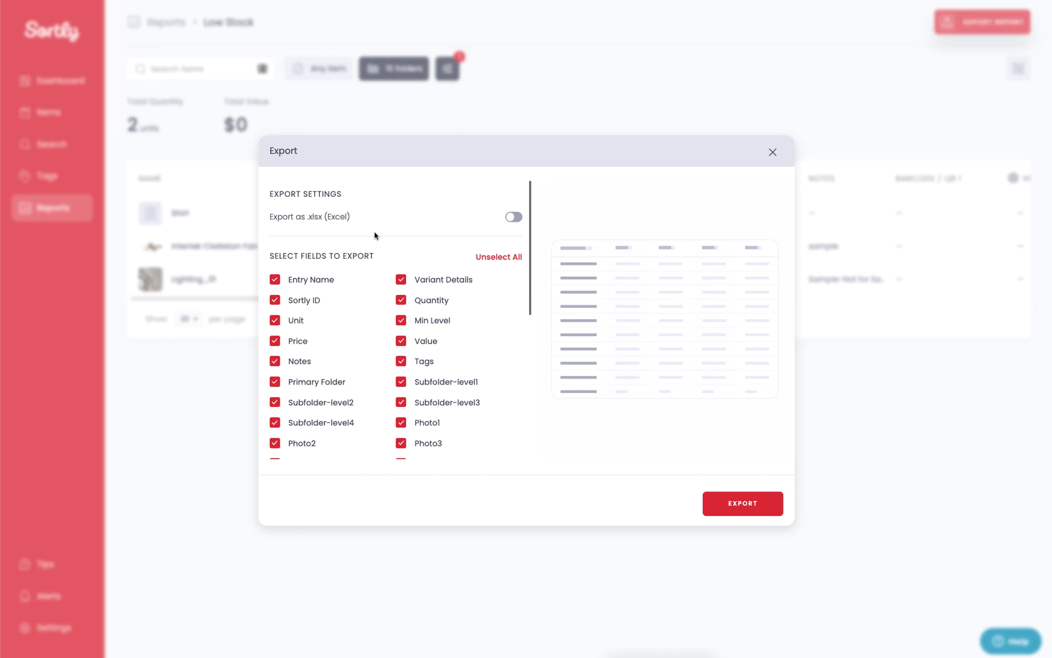
mouse_move(328, 230)
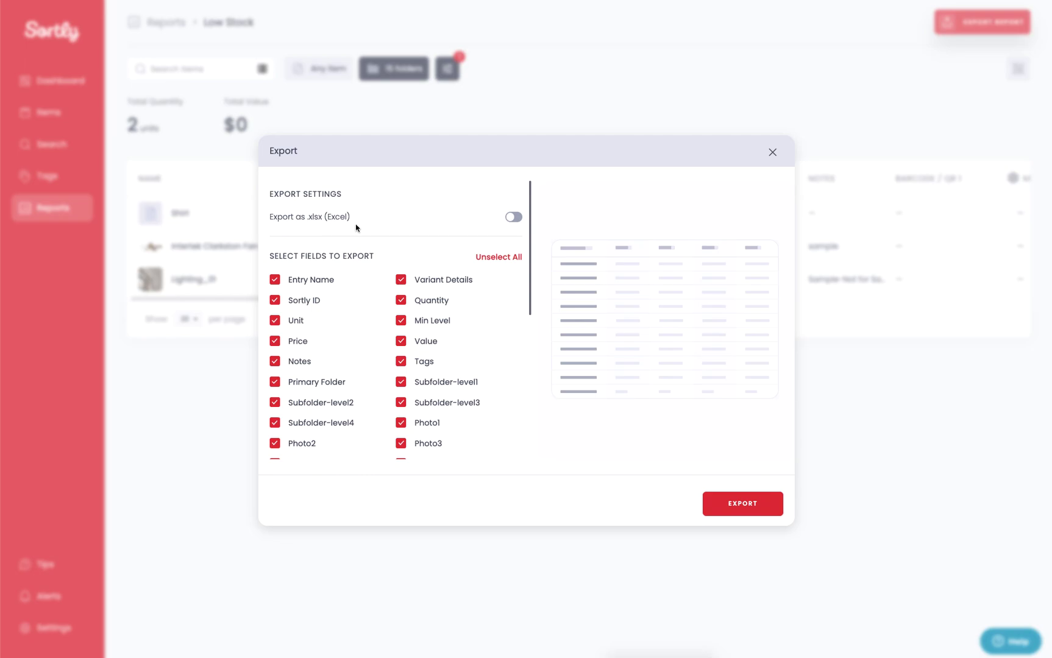
scroll(down, 3)
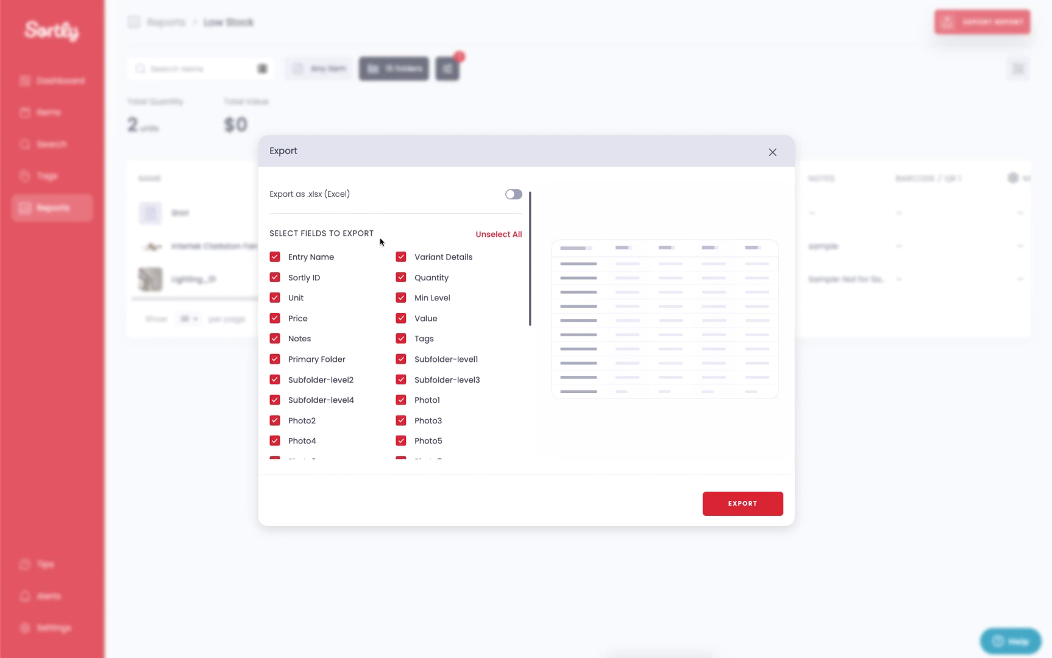
scroll(down, 3)
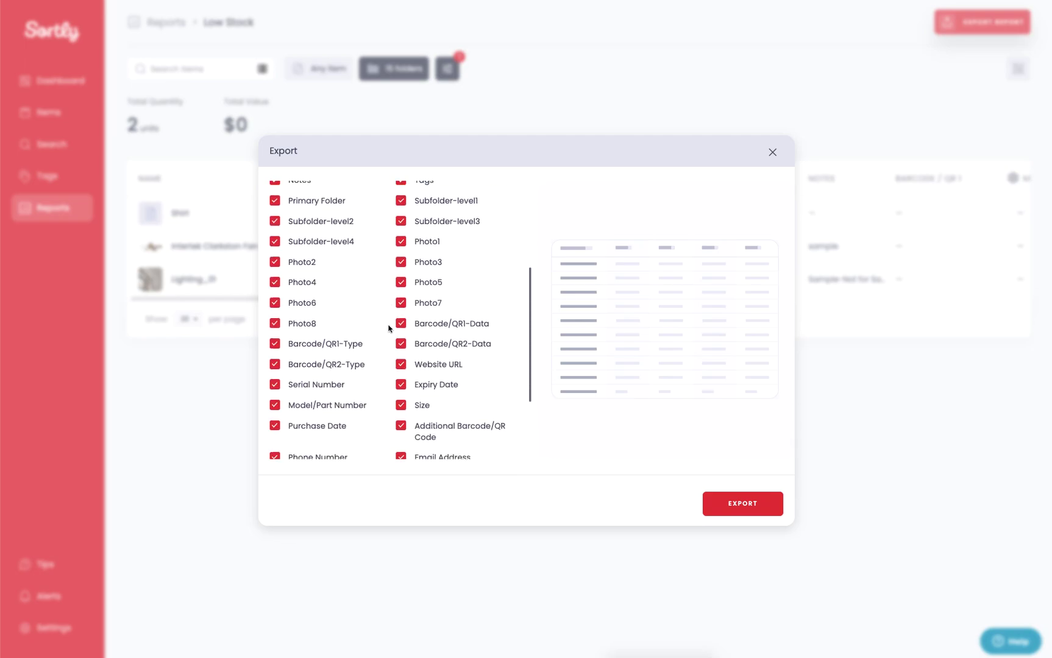
scroll(down, 3)
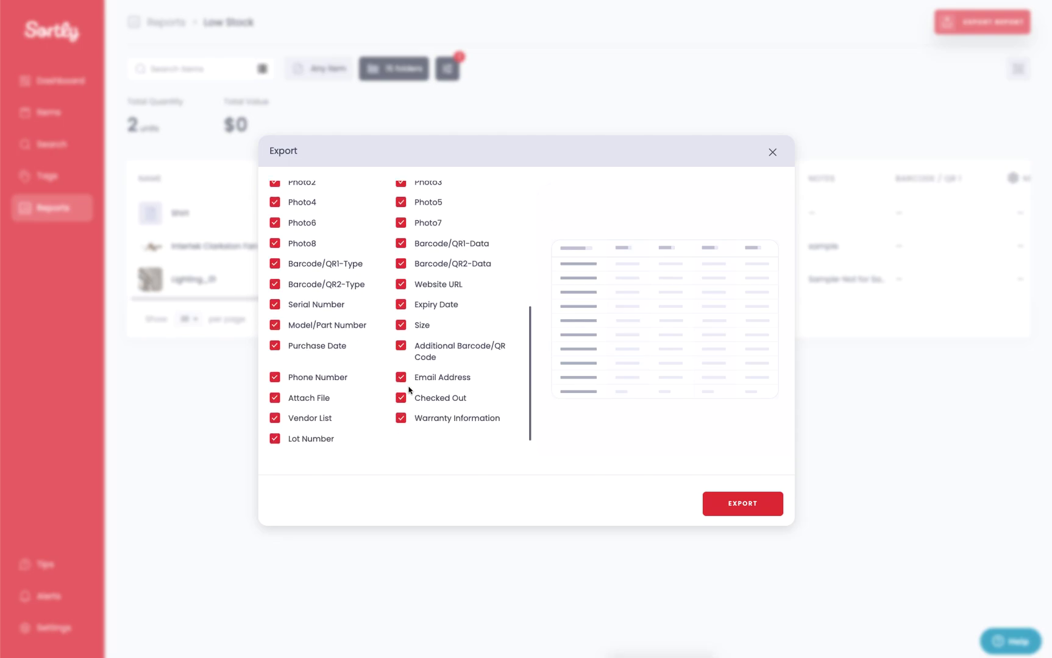
click(400, 377)
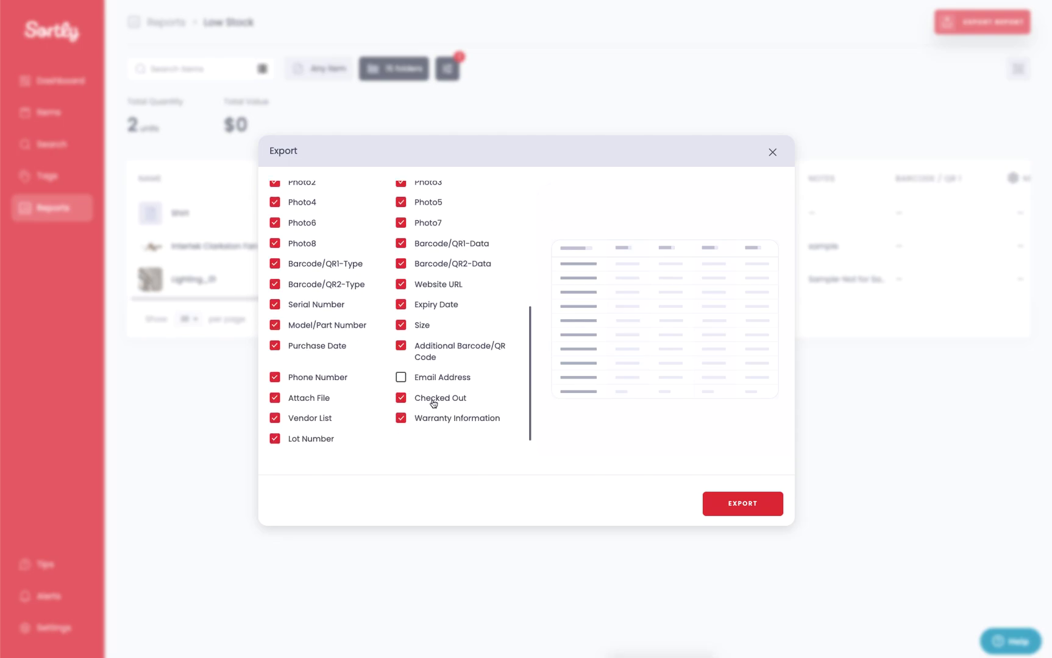
click(401, 397)
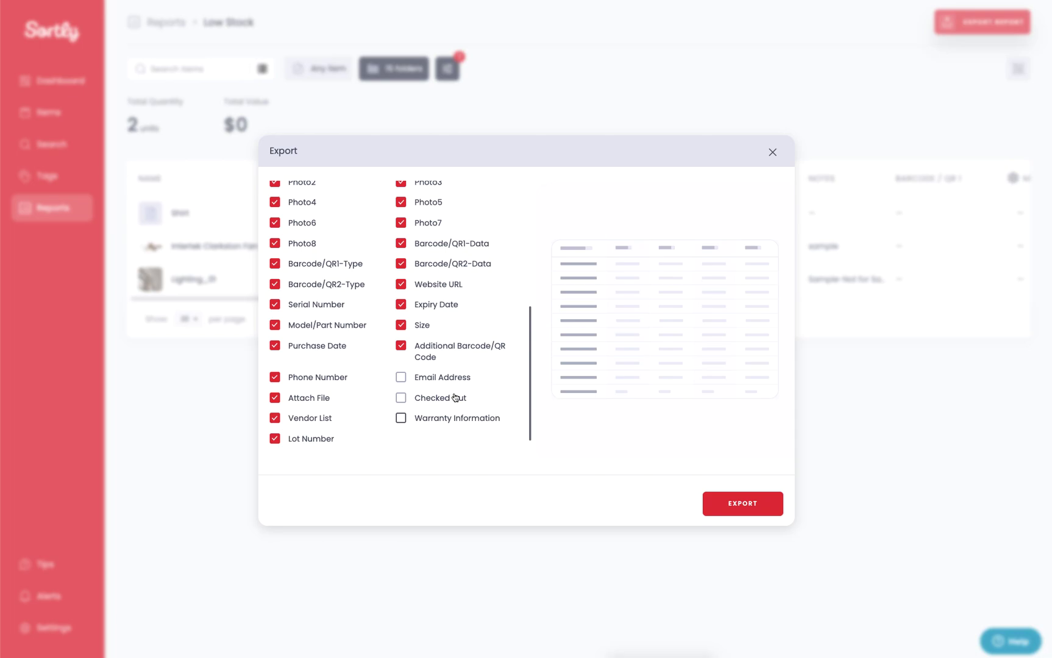
mouse_move(380, 365)
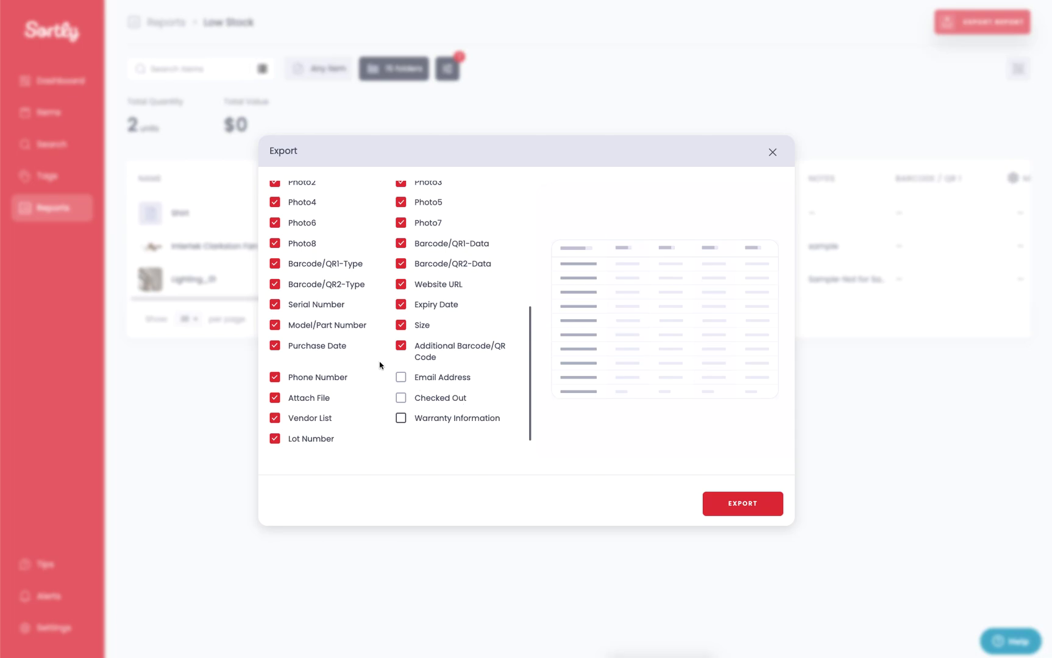
scroll(down, 3)
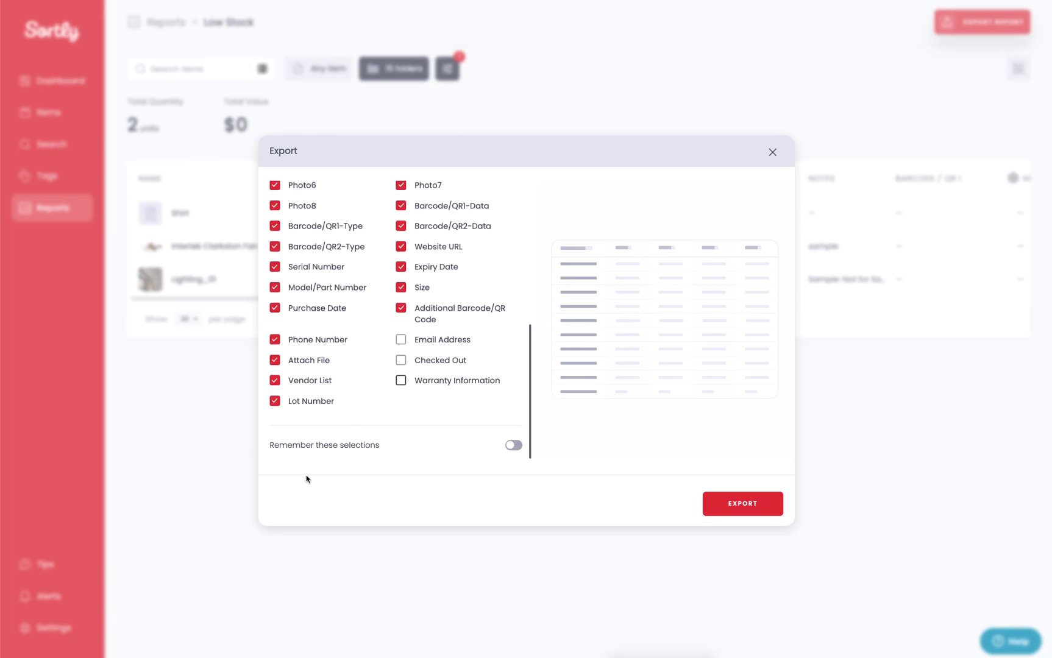
click(513, 445)
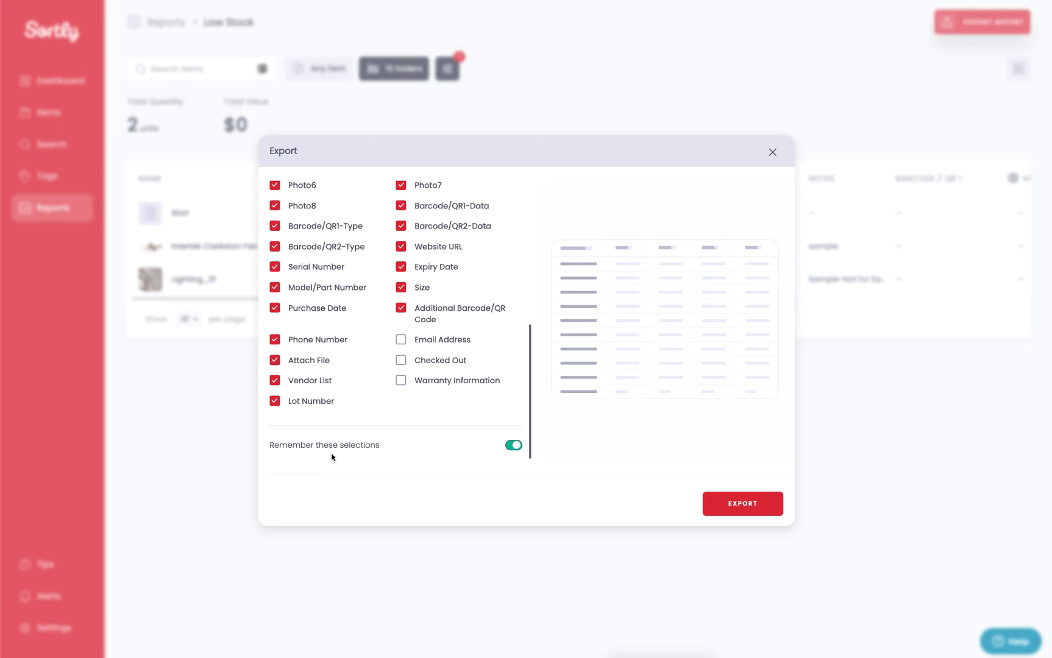